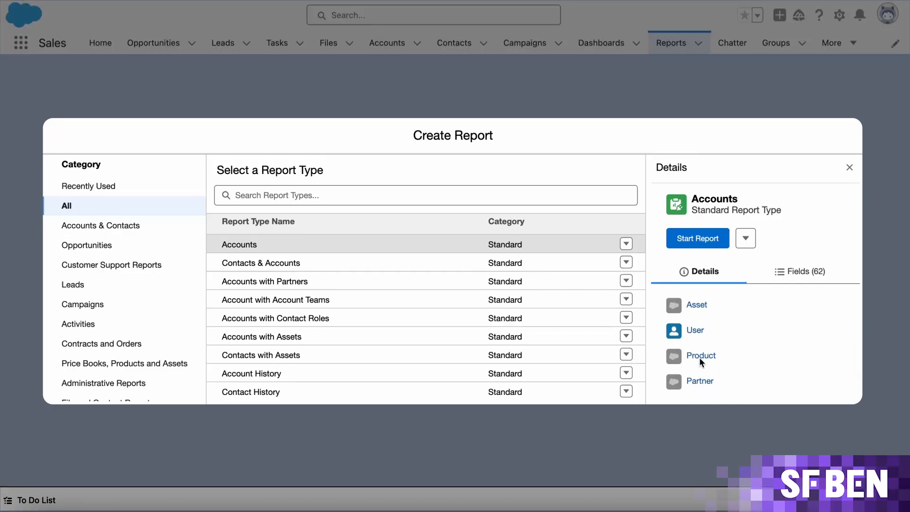
Step: View the Fields list of the standard Accounts report type in Create Report
{"action": "left_click", "coordinate": [806, 272]}
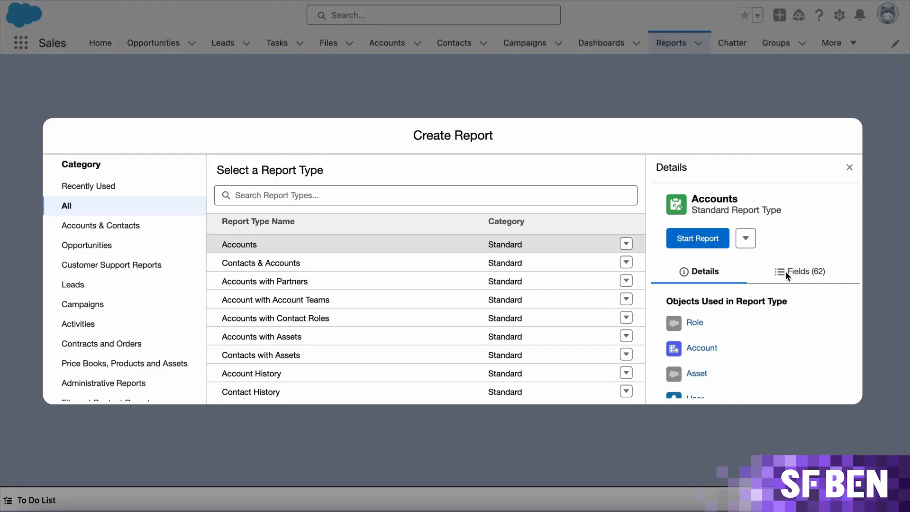
{"action": "left_click", "coordinate": [805, 271]}
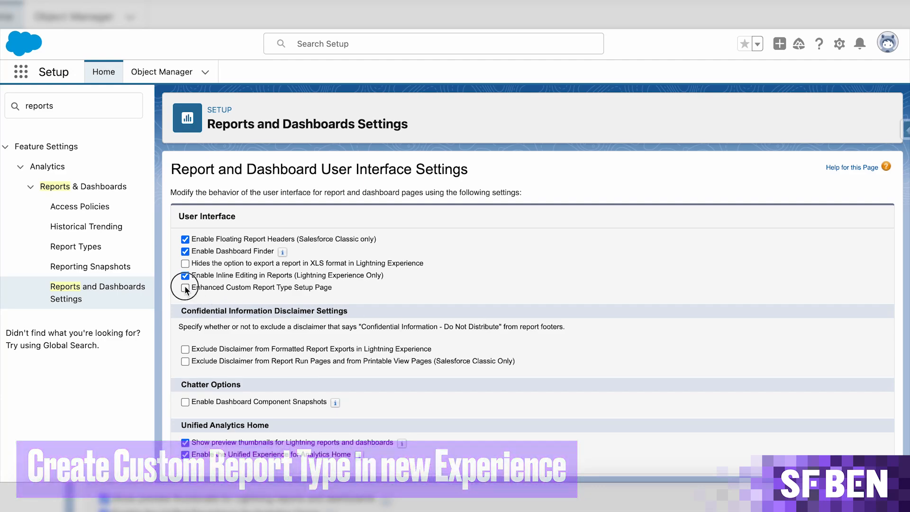
Step: Enable the Enhanced Custom Report Type Setup Page option
{"action": "left_click", "coordinate": [185, 289]}
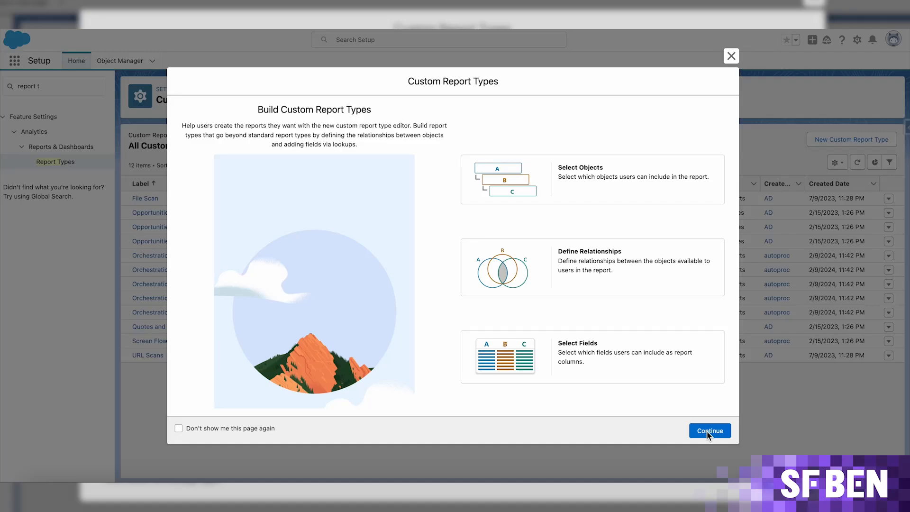
Step: Begin a new custom report type and choose Accounts as its primary object
{"action": "left_click", "coordinate": [709, 431]}
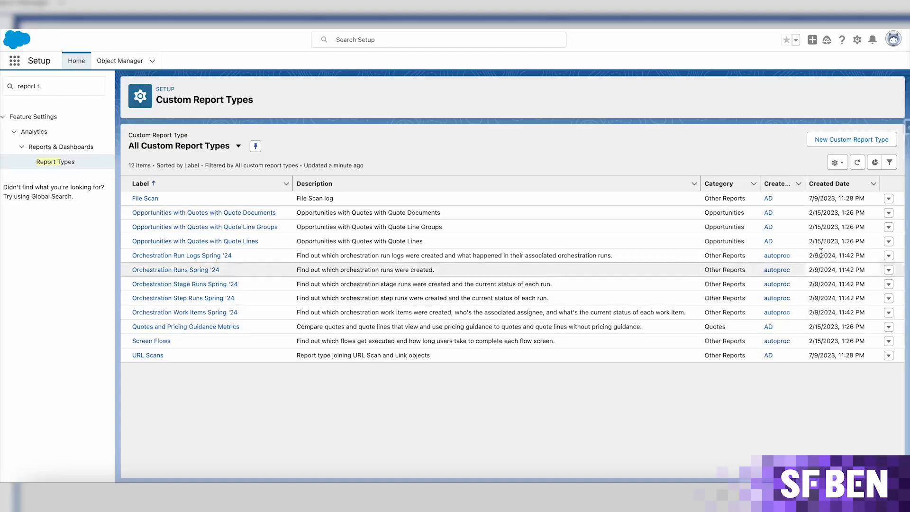
{"action": "left_click", "coordinate": [852, 139]}
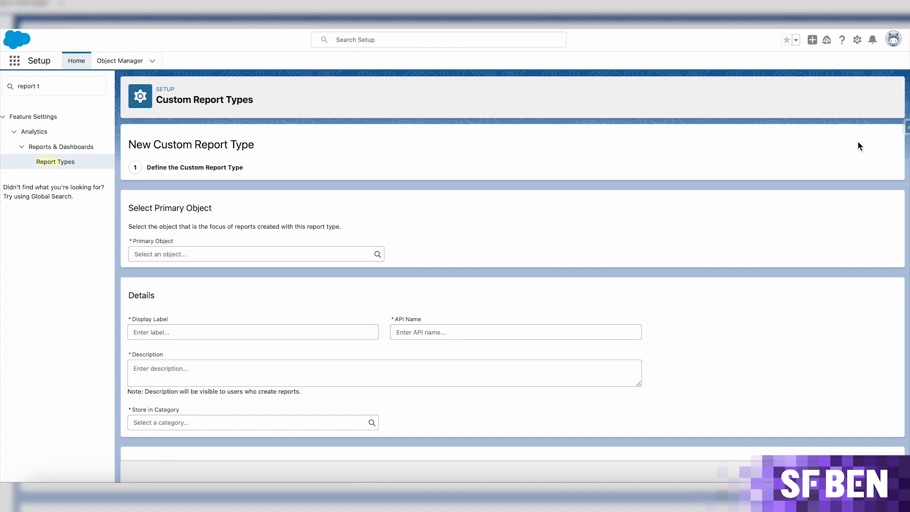
{"action": "mouse_move", "coordinate": [860, 164]}
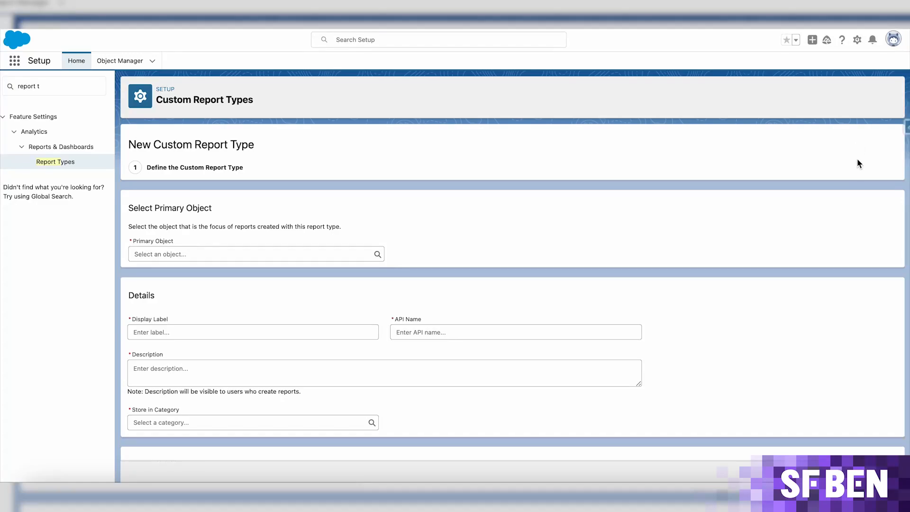
{"action": "scroll", "scroll_direction": "down", "scroll_amount": 3}
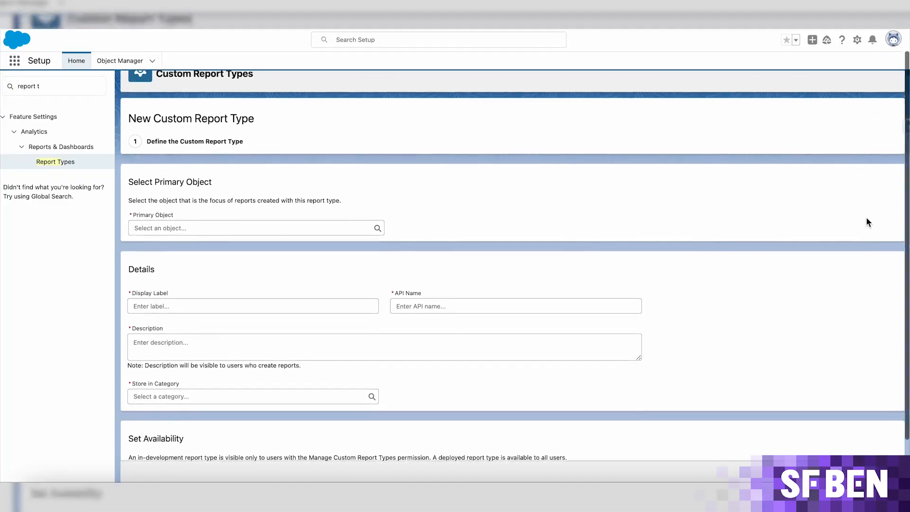
{"action": "scroll", "scroll_direction": "down", "scroll_amount": 3}
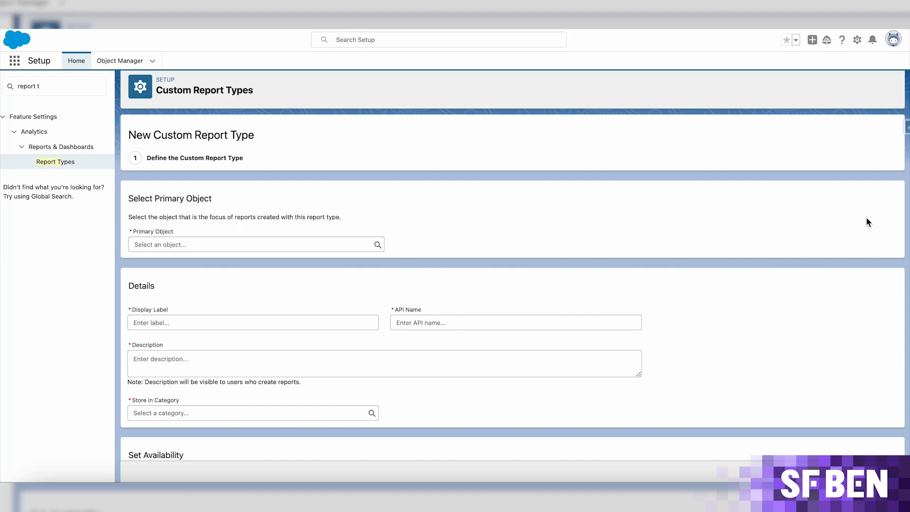
{"action": "scroll", "scroll_direction": "down", "scroll_amount": 3}
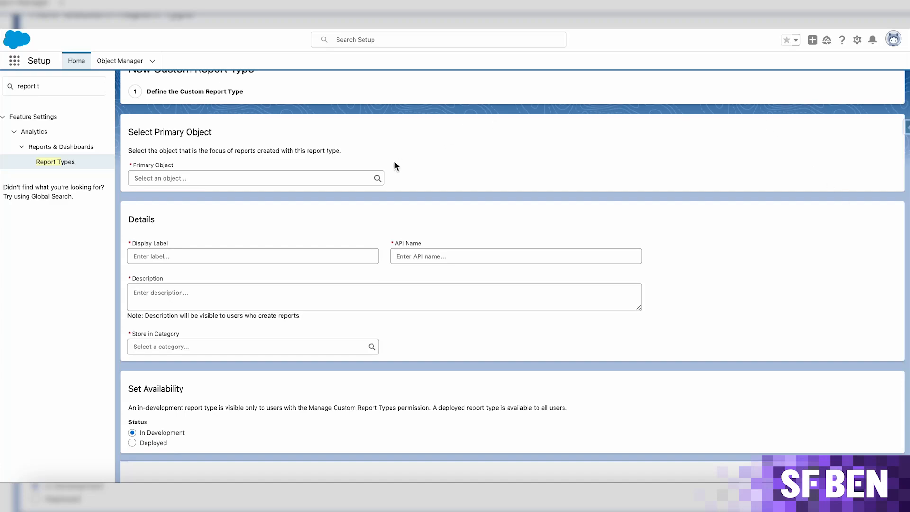
{"action": "type", "text": "Accounts"}
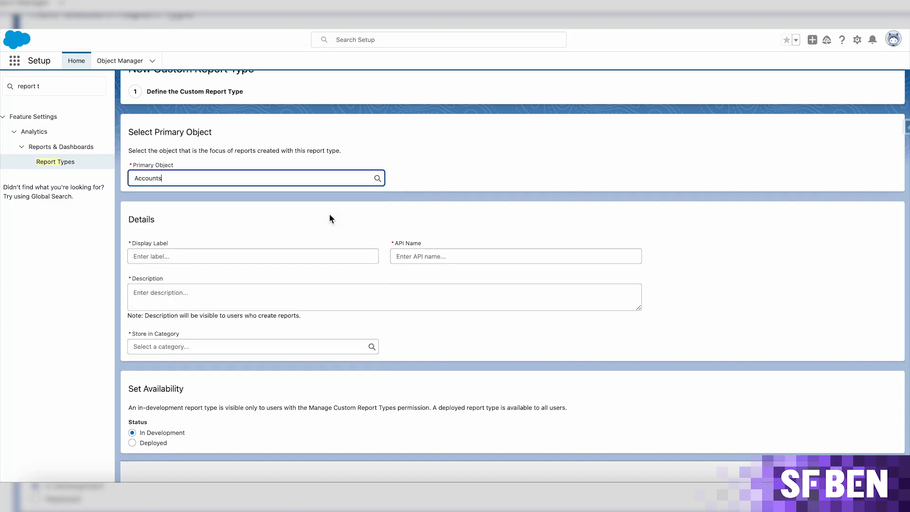
{"action": "left_click", "coordinate": [252, 256]}
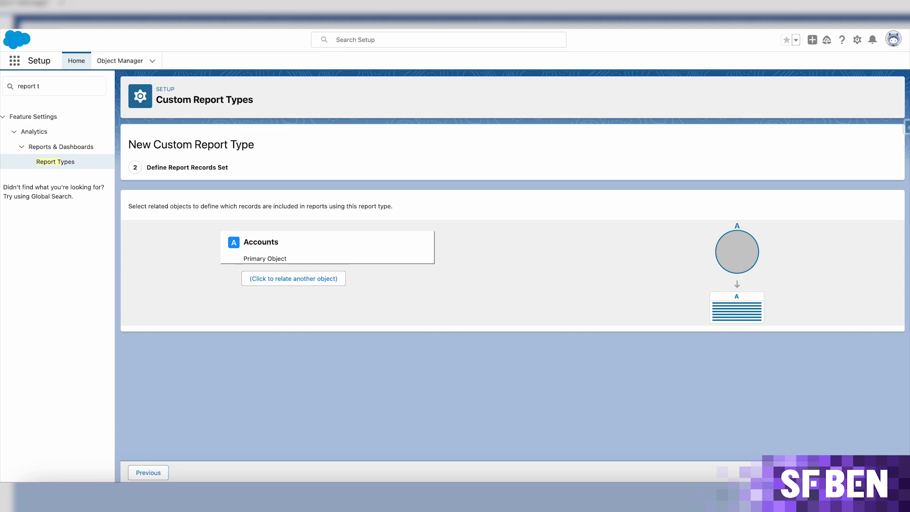
{"action": "mouse_move", "coordinate": [797, 457]}
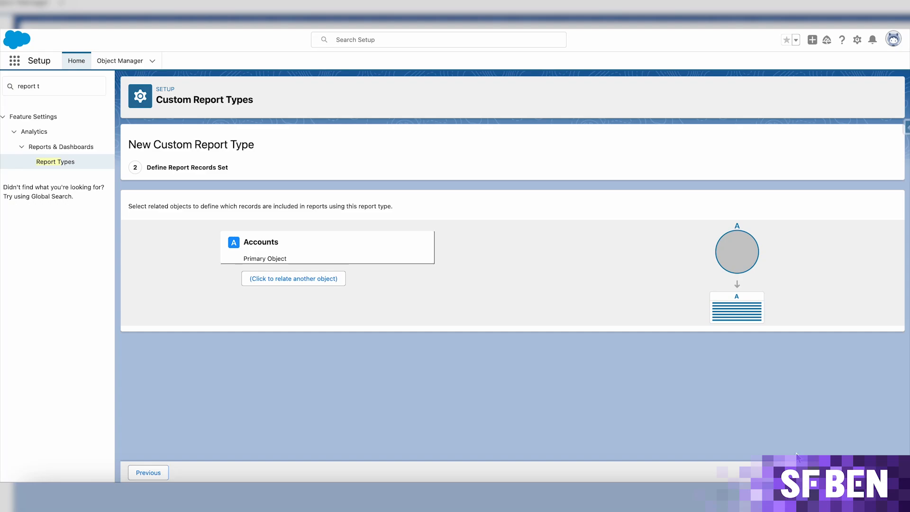
{"action": "mouse_move", "coordinate": [656, 482]}
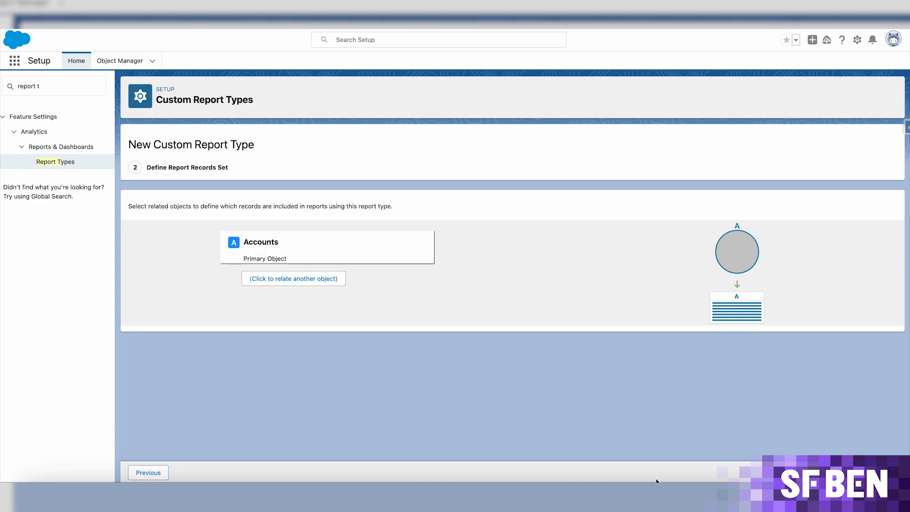
{"action": "mouse_move", "coordinate": [478, 395]}
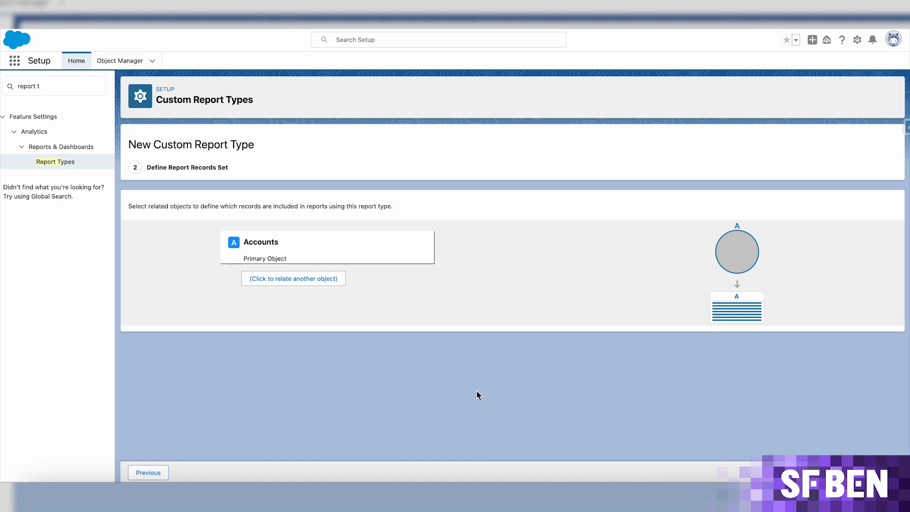
Step: Relate Cases to Accounts with 'A records may or may not have related B records' and save
{"action": "left_click", "coordinate": [293, 278]}
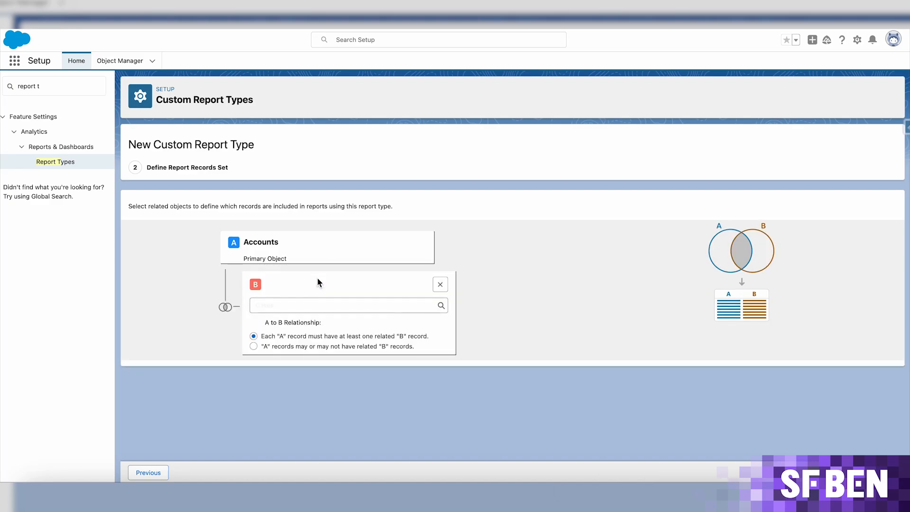
{"action": "type", "text": "Cases"}
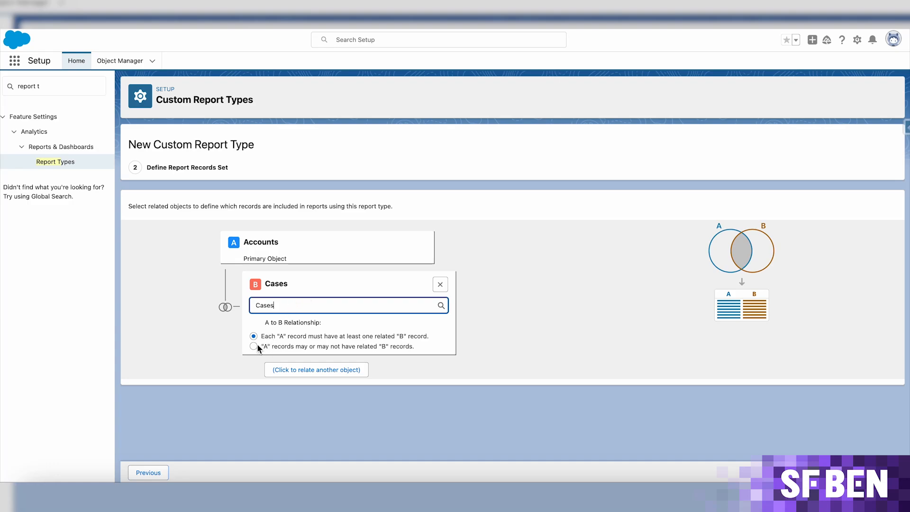
{"action": "left_click", "coordinate": [254, 346]}
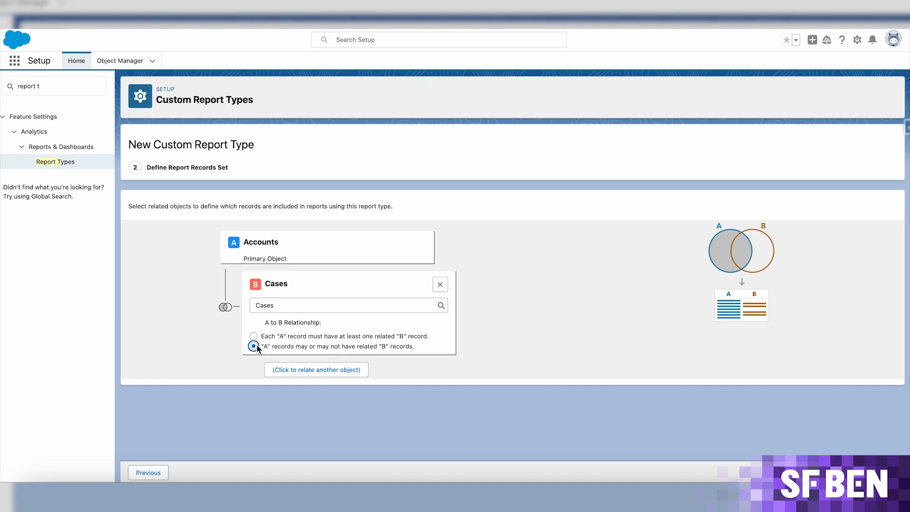
{"action": "left_click", "coordinate": [254, 346]}
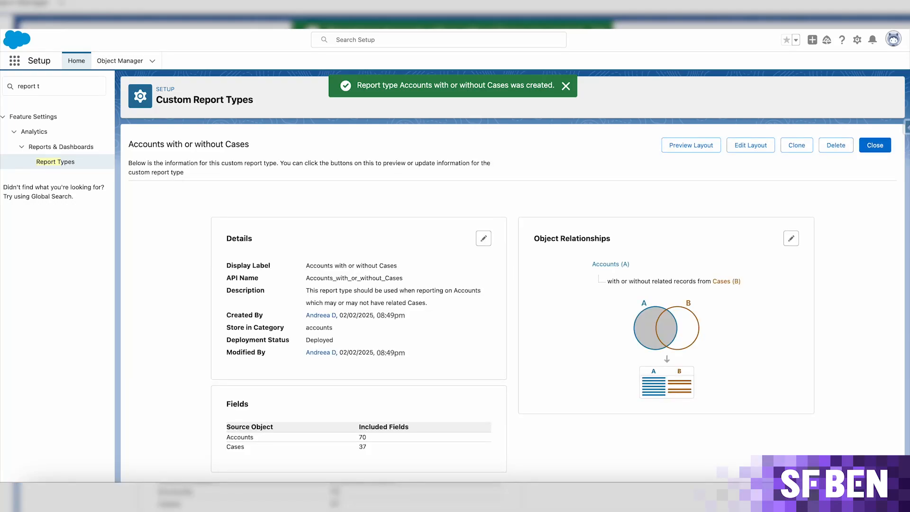
Step: Dismiss the success toast and open Edit Layout for the new report type
{"action": "left_click", "coordinate": [565, 86]}
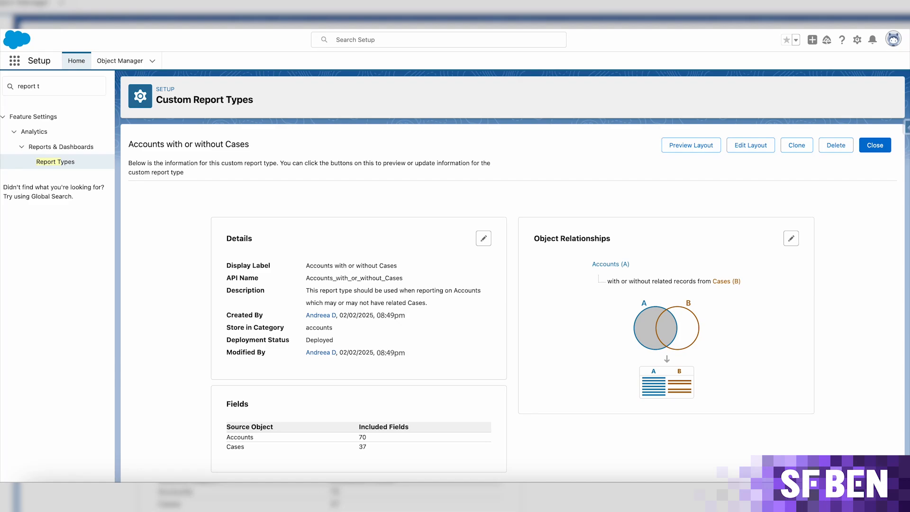
{"action": "left_click", "coordinate": [750, 144]}
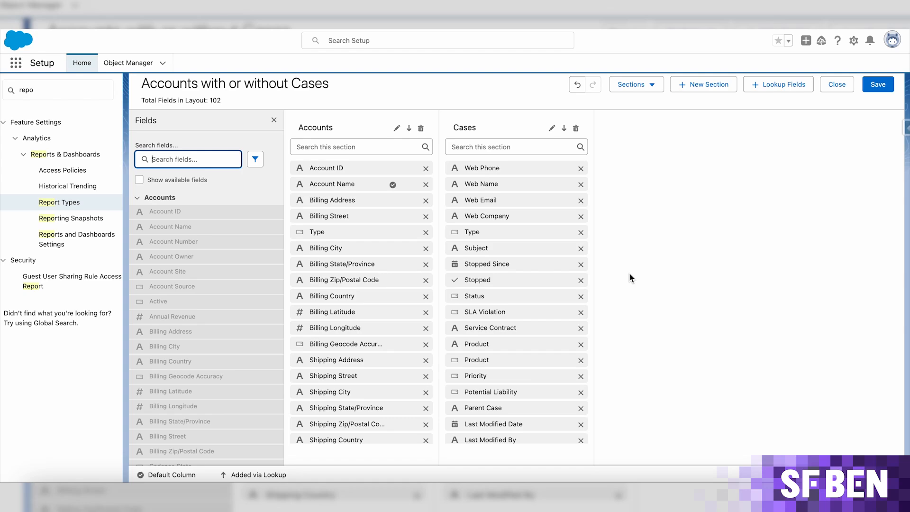
{"action": "mouse_move", "coordinate": [617, 275]}
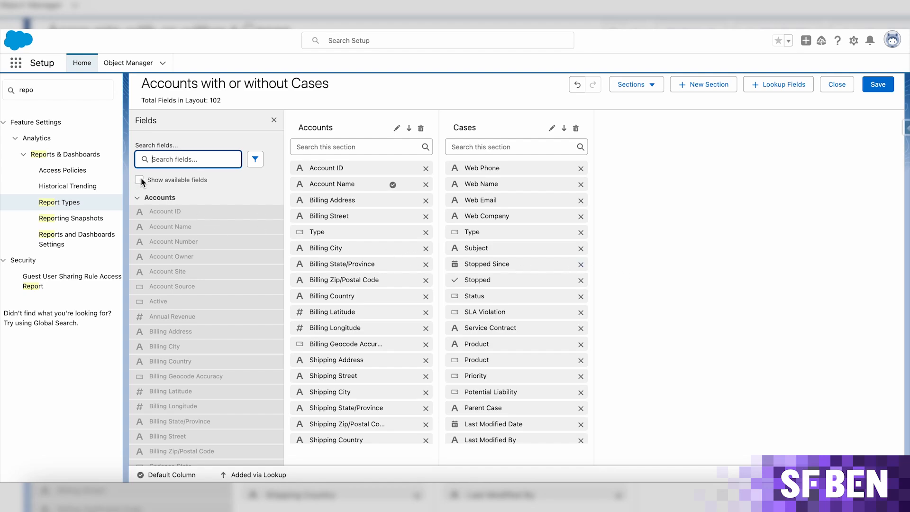
Step: Filter and search the layout fields to locate the Accounts Type field
{"action": "left_click", "coordinate": [139, 181]}
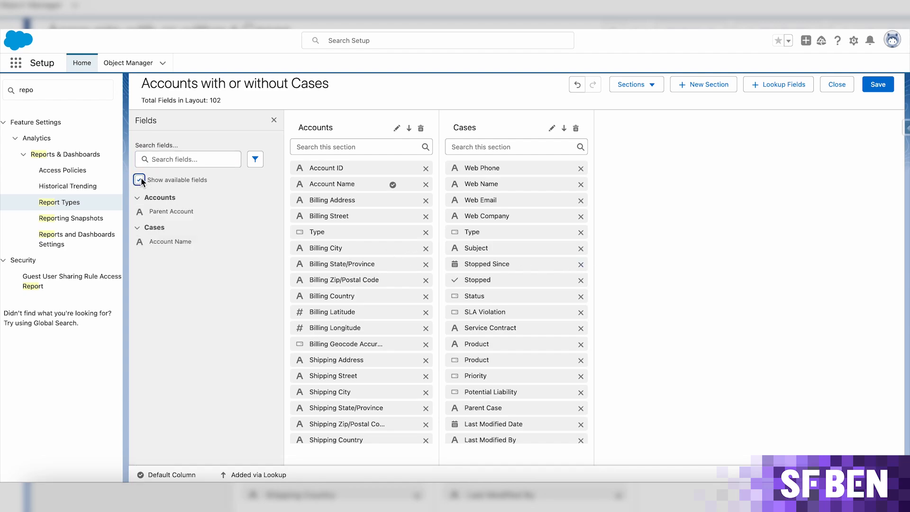
{"action": "type", "text": "type"}
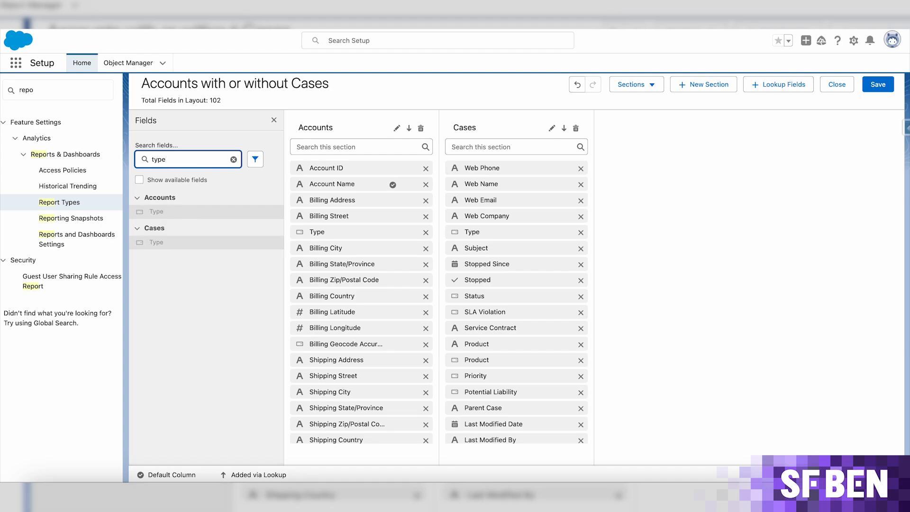
{"action": "left_click", "coordinate": [233, 158]}
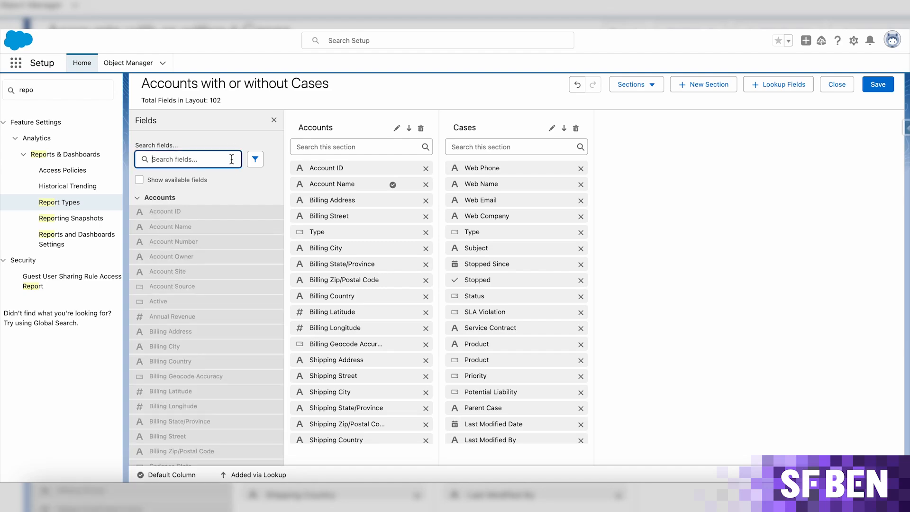
{"action": "left_click", "coordinate": [255, 159]}
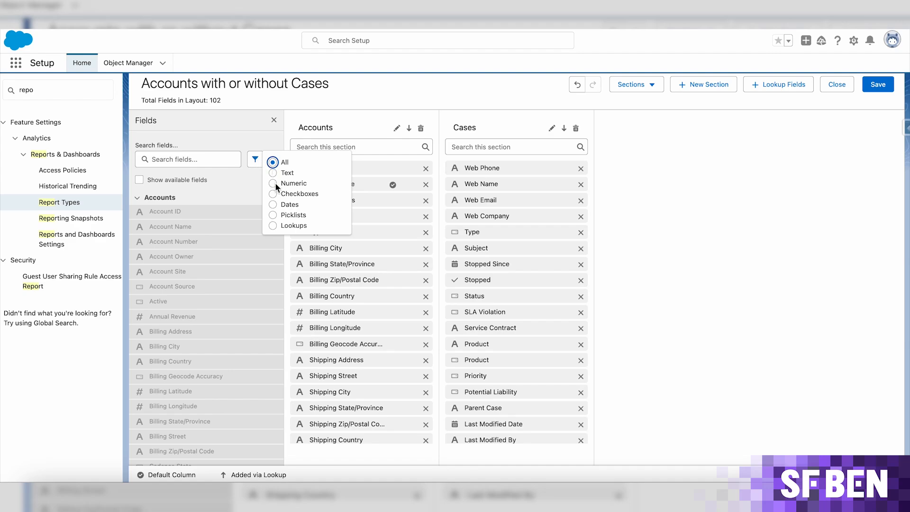
{"action": "mouse_move", "coordinate": [216, 159]}
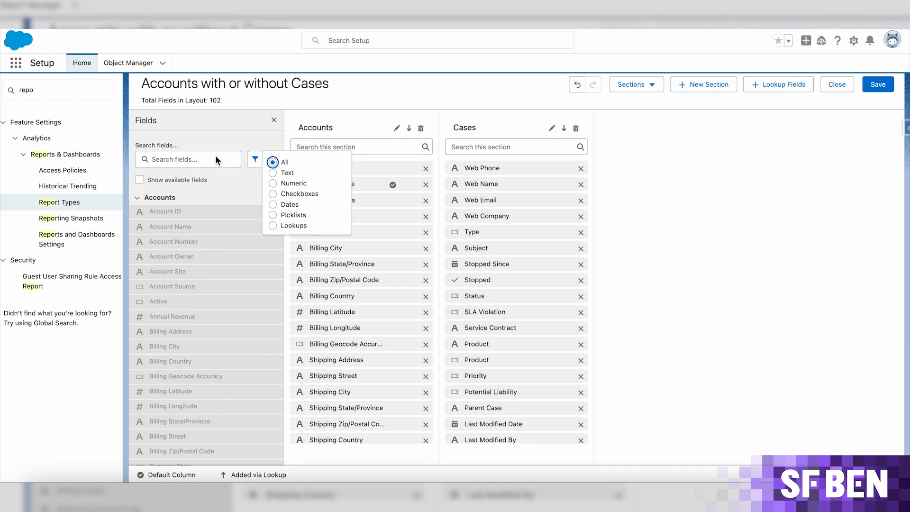
{"action": "left_click", "coordinate": [188, 159]}
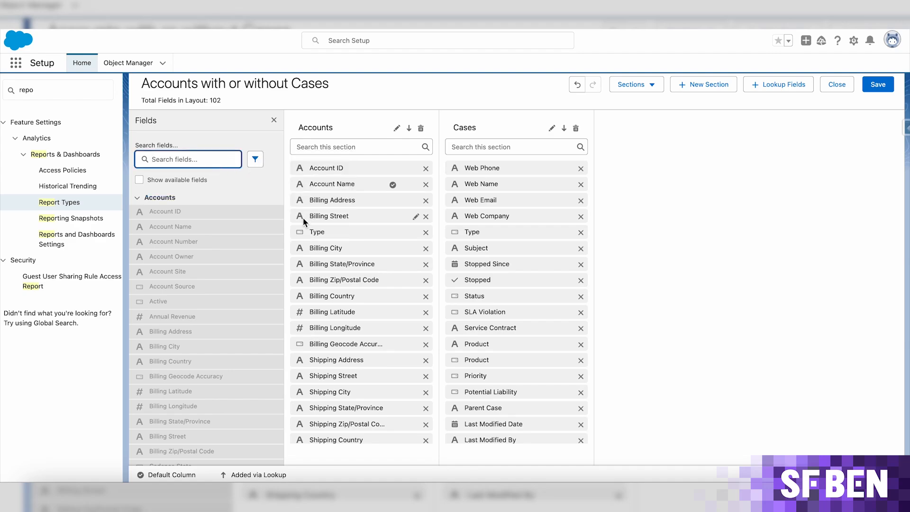
{"action": "mouse_move", "coordinate": [421, 239]}
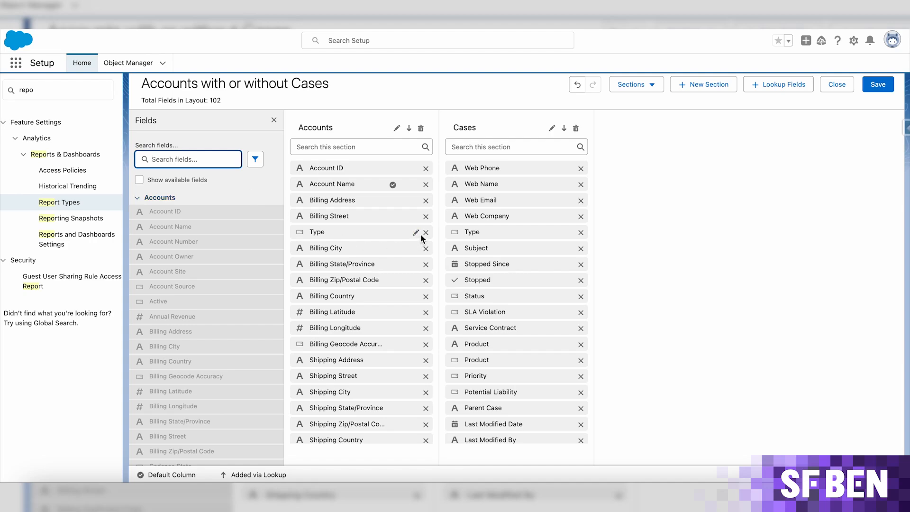
{"action": "left_click", "coordinate": [426, 232]}
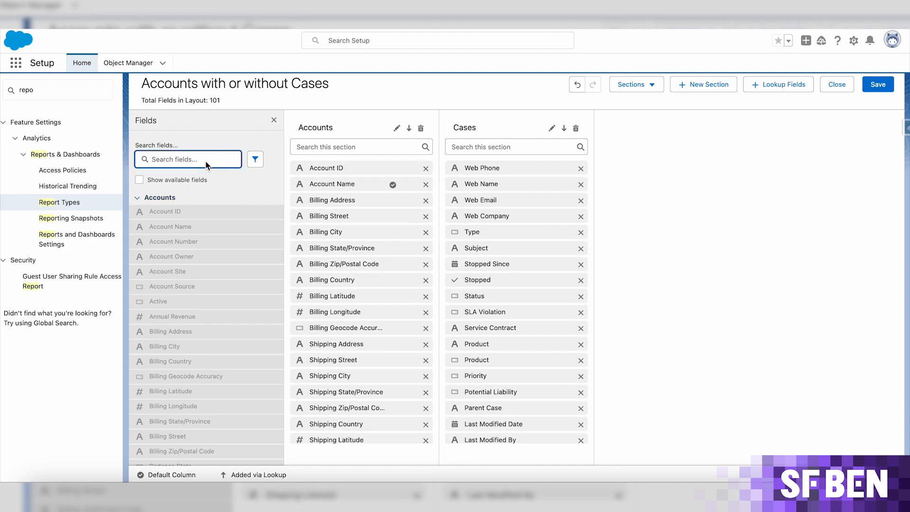
{"action": "type", "text": "type"}
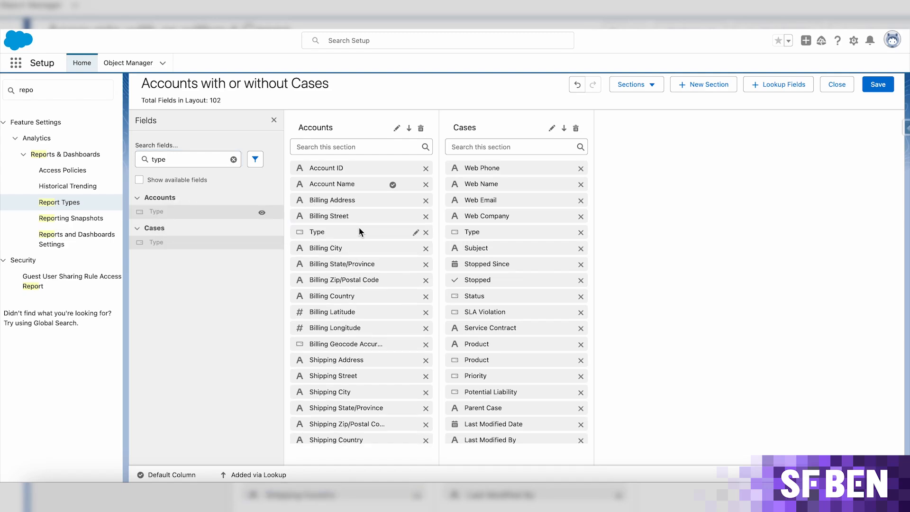
Step: Mark the Accounts Type field as a Default Column and save its settings
{"action": "left_click", "coordinate": [416, 232]}
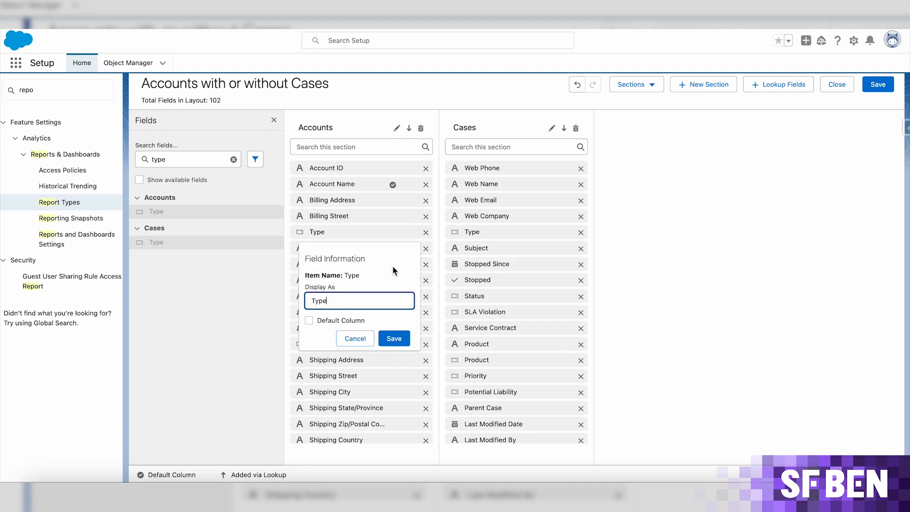
{"action": "mouse_move", "coordinate": [312, 325]}
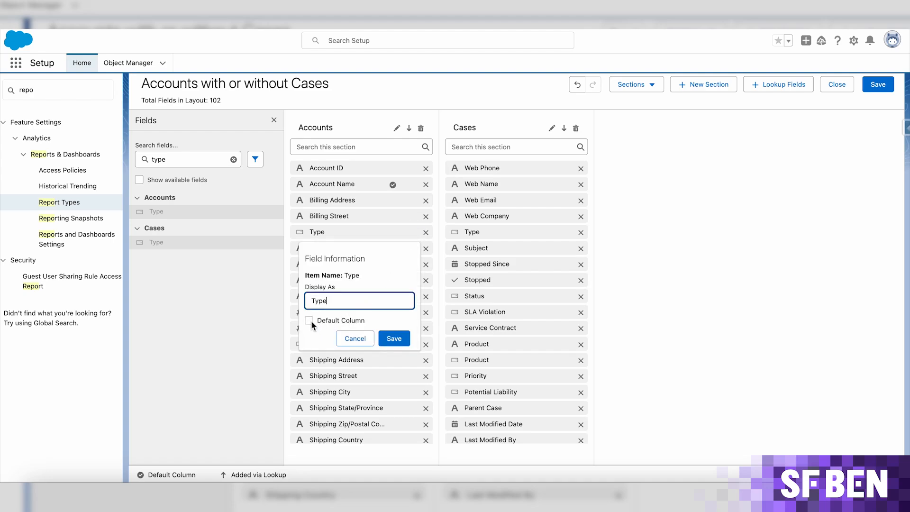
{"action": "left_click", "coordinate": [309, 321]}
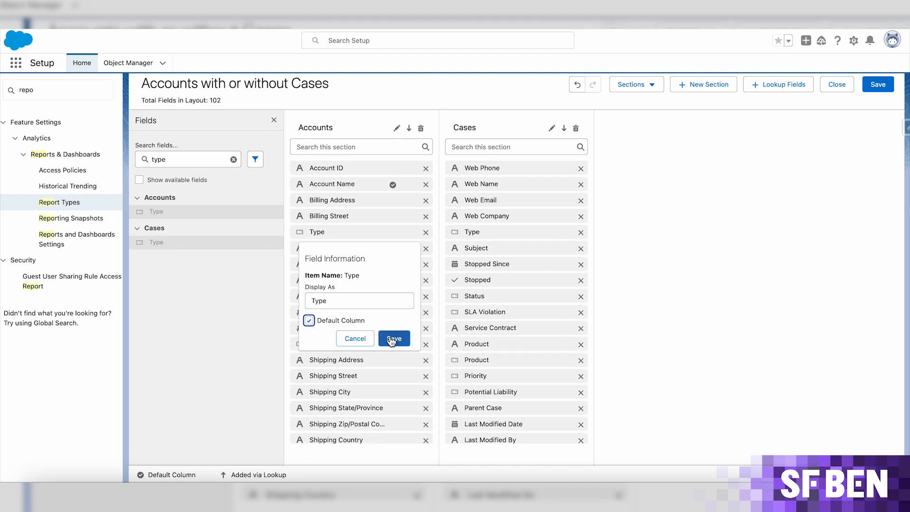
{"action": "left_click", "coordinate": [393, 339]}
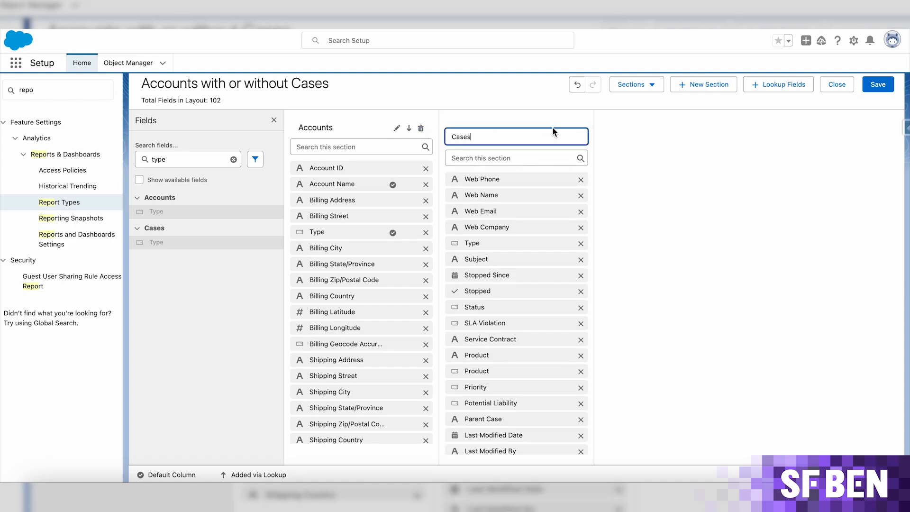
{"action": "mouse_move", "coordinate": [549, 130]}
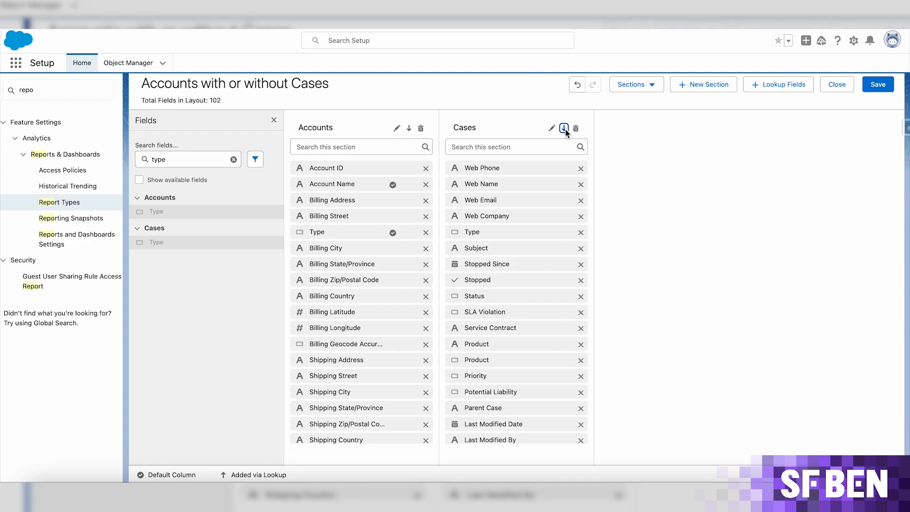
Step: In Lookup Fields, set Fields Related To to Cases and expand the Case Owner lookup
{"action": "left_click", "coordinate": [779, 84]}
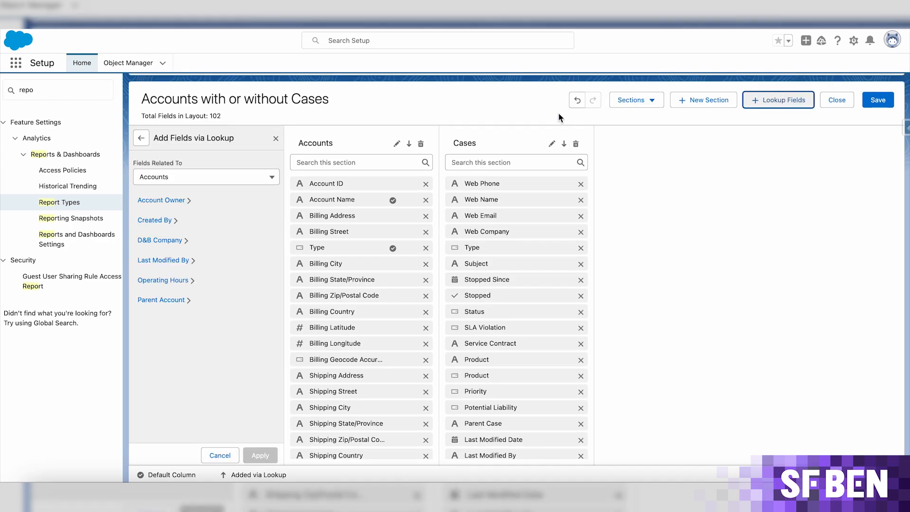
{"action": "left_click", "coordinate": [206, 177]}
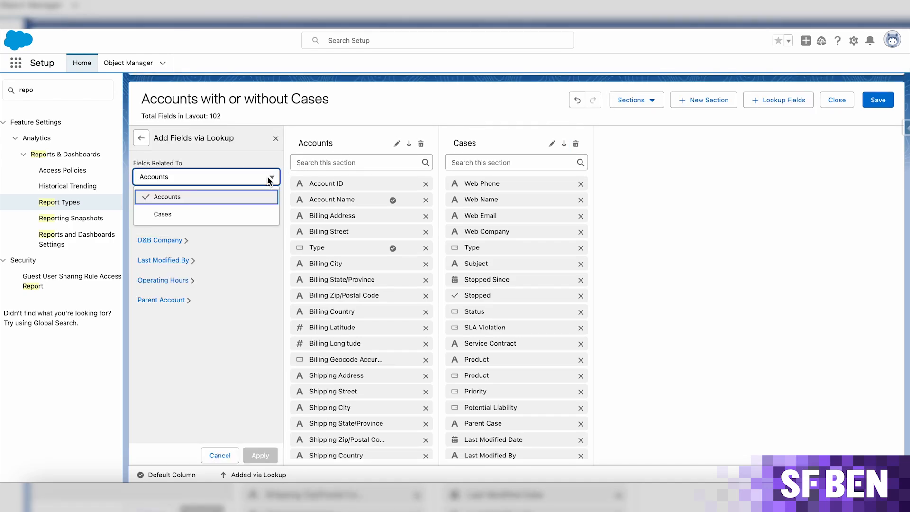
{"action": "left_click", "coordinate": [163, 213]}
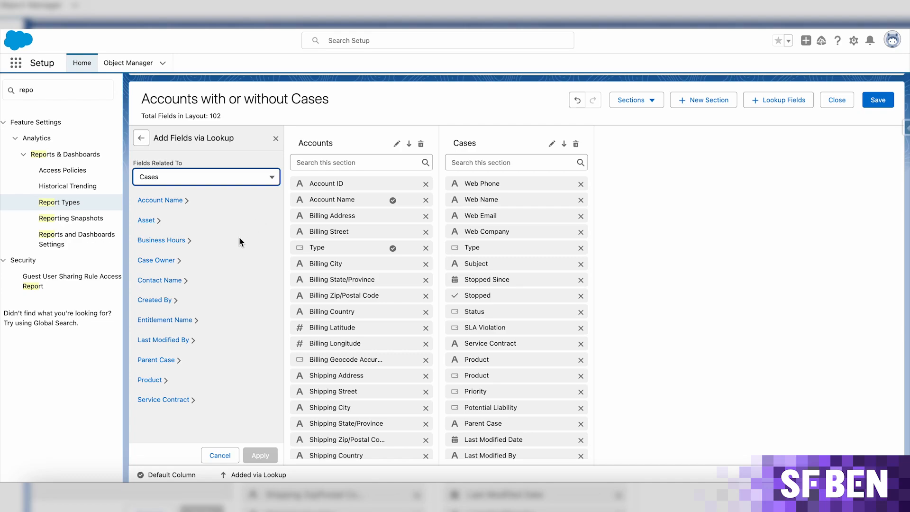
{"action": "left_click", "coordinate": [155, 259]}
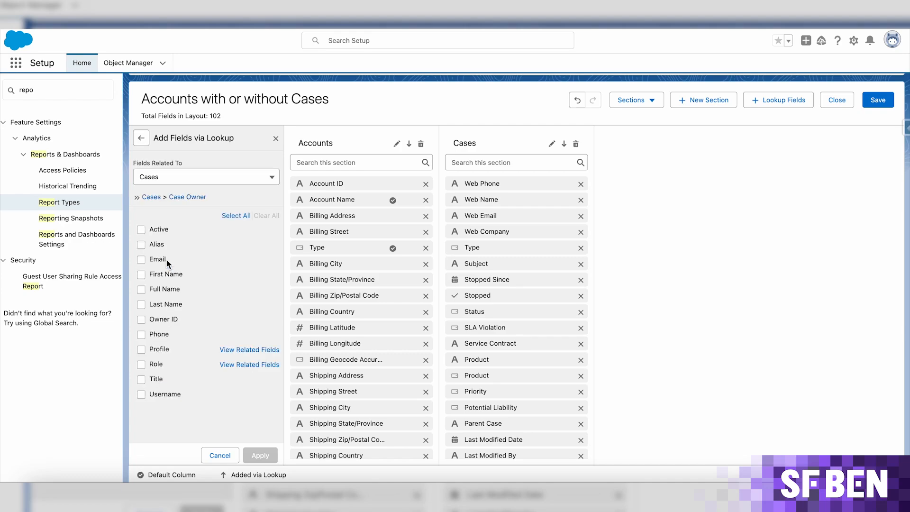
{"action": "mouse_move", "coordinate": [187, 242]}
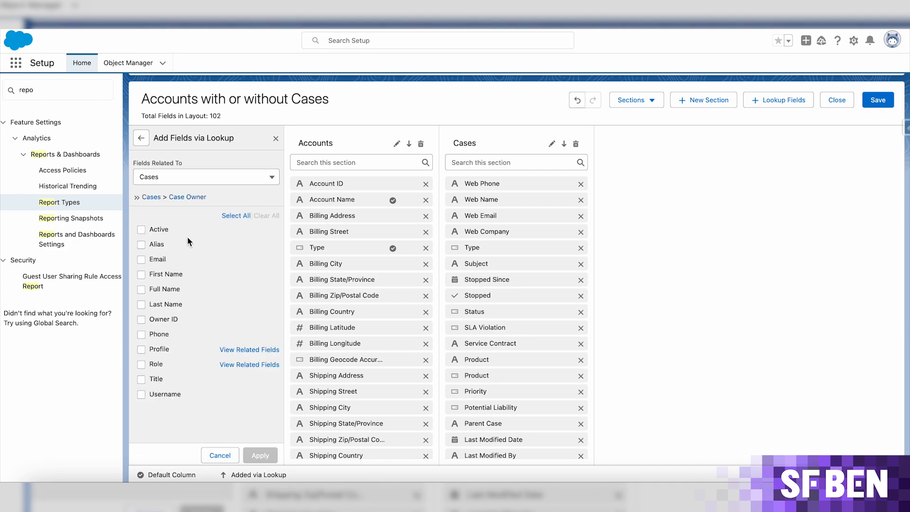
Step: Select the Case Owner's Active, Email, Owner ID and Title fields and apply them
{"action": "left_click", "coordinate": [142, 229]}
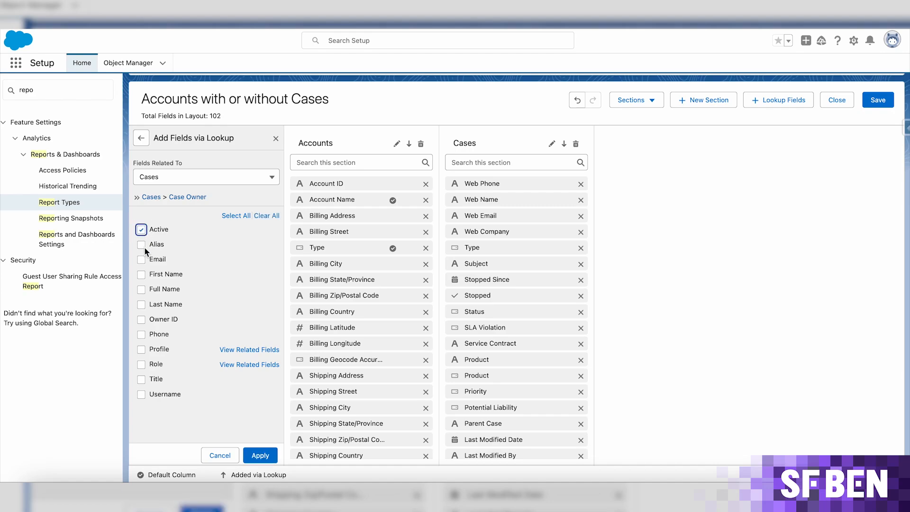
{"action": "left_click", "coordinate": [141, 259]}
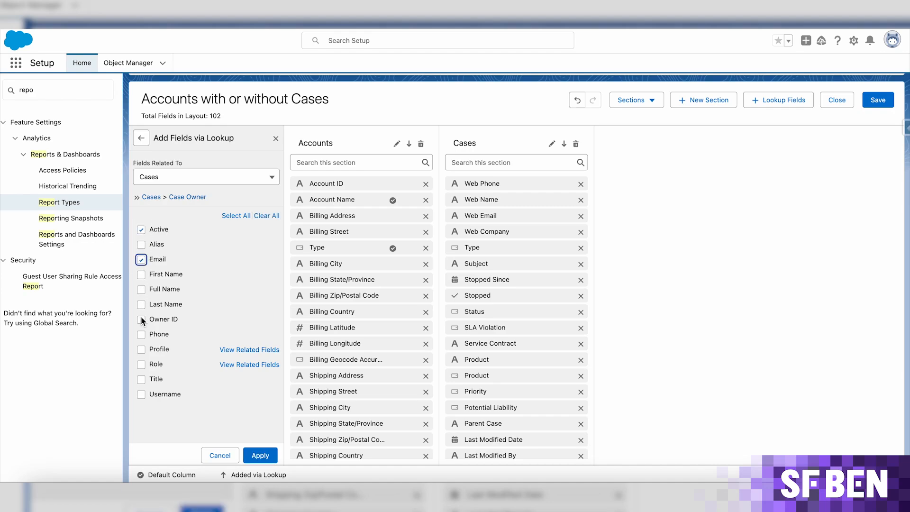
{"action": "left_click", "coordinate": [141, 320]}
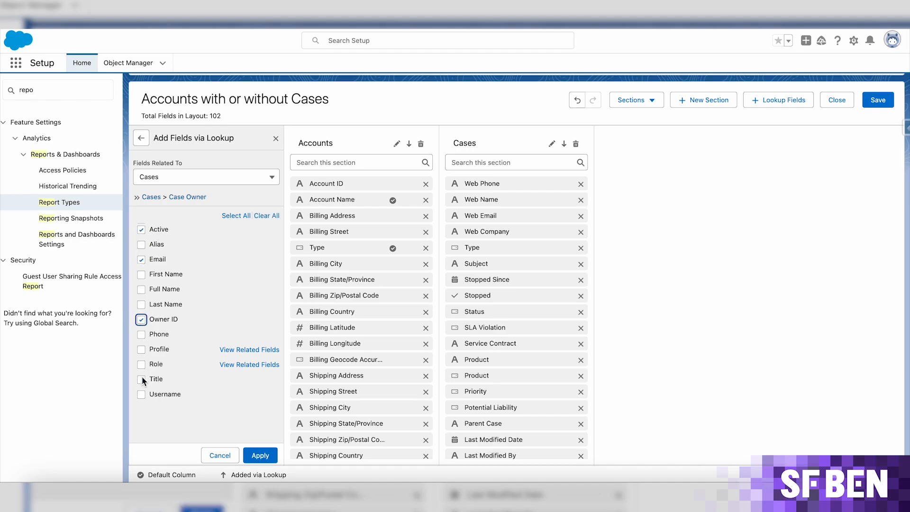
{"action": "left_click", "coordinate": [142, 380]}
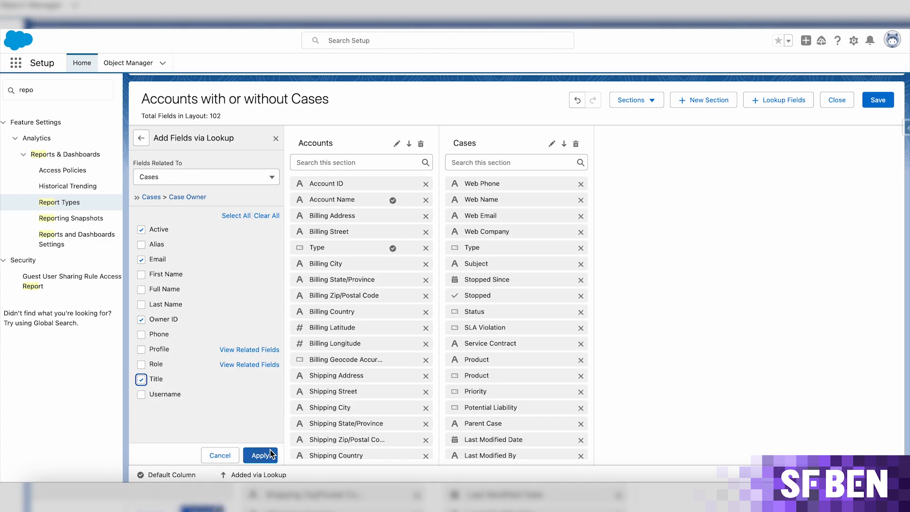
{"action": "left_click", "coordinate": [260, 455]}
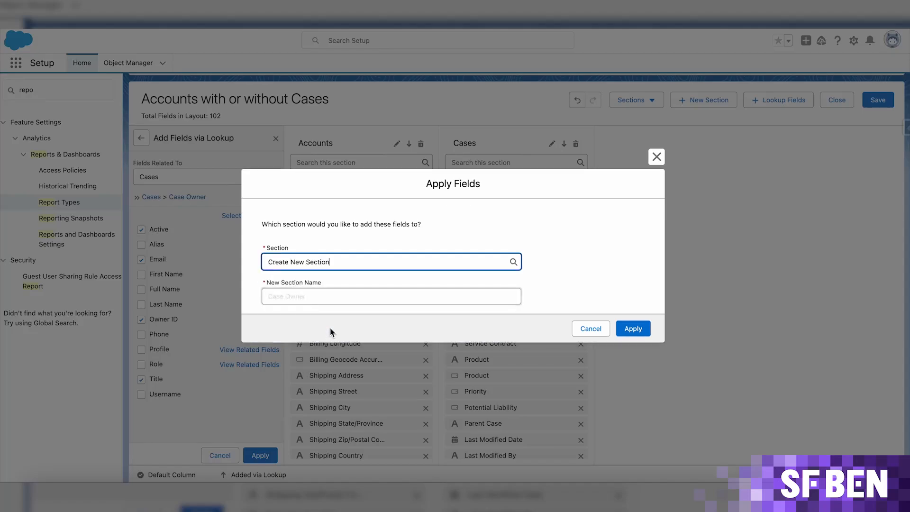
Step: Place the fields in a new section named Case Owner and check the Active field's display settings
{"action": "left_click", "coordinate": [633, 329]}
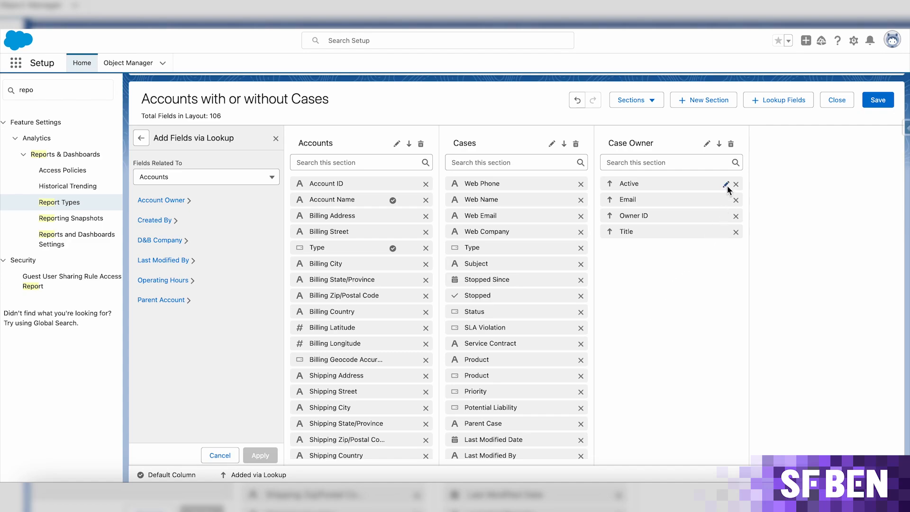
{"action": "left_click", "coordinate": [726, 183]}
{"action": "type", "text": "Is Case Owner Active?"}
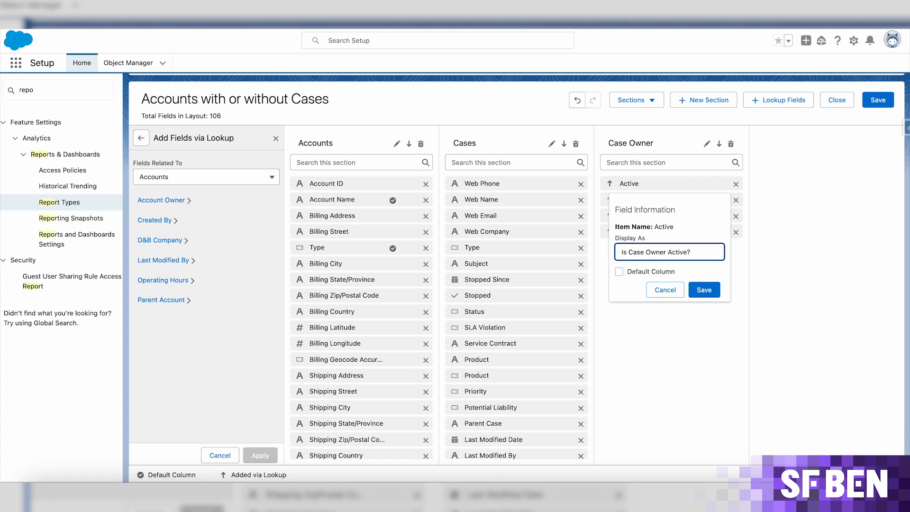
{"action": "left_click", "coordinate": [703, 291]}
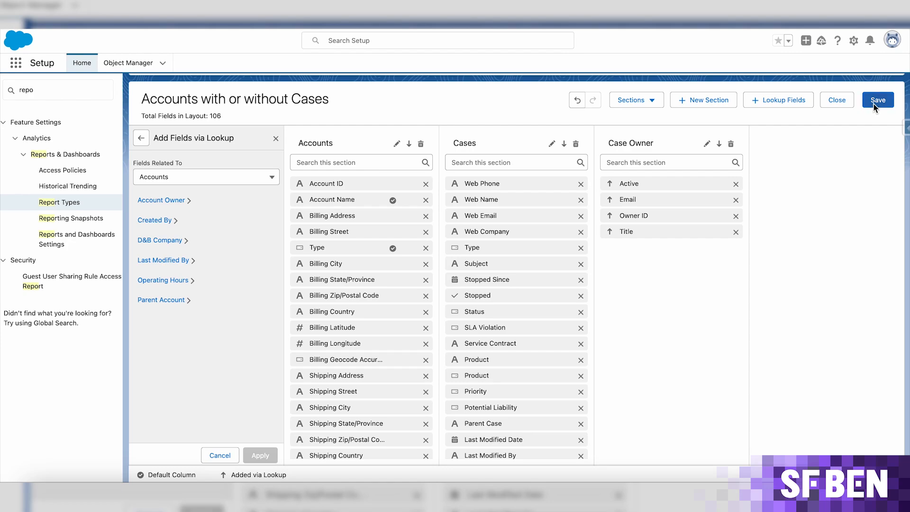
Step: Save and close the layout, then preview the report type's column selection layout
{"action": "left_click", "coordinate": [878, 100]}
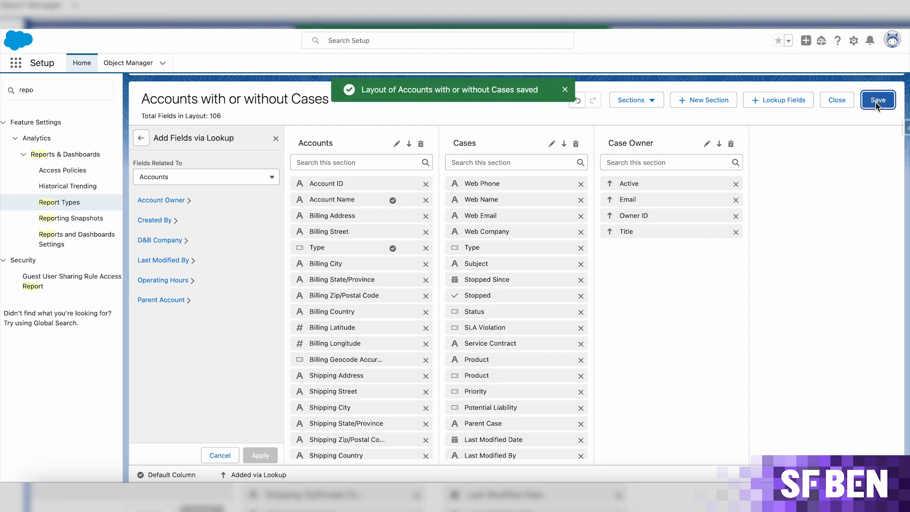
{"action": "left_click", "coordinate": [878, 99]}
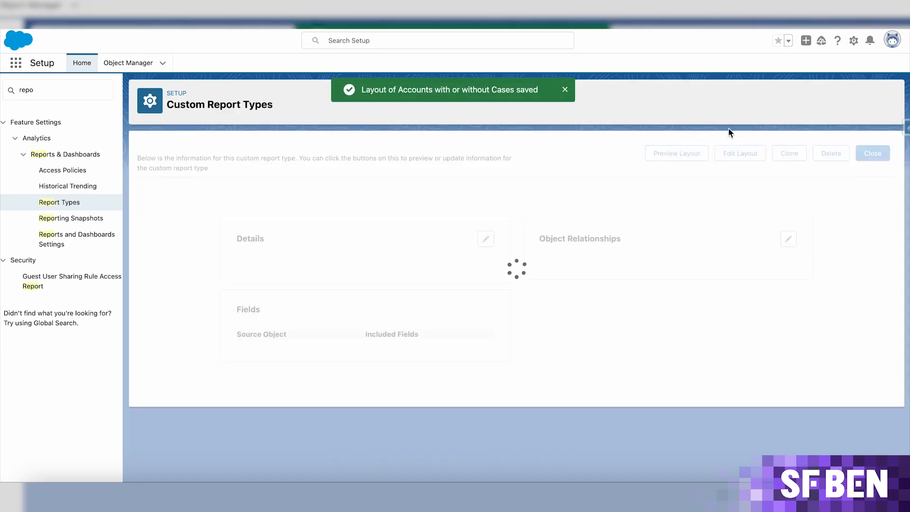
{"action": "left_click", "coordinate": [676, 153]}
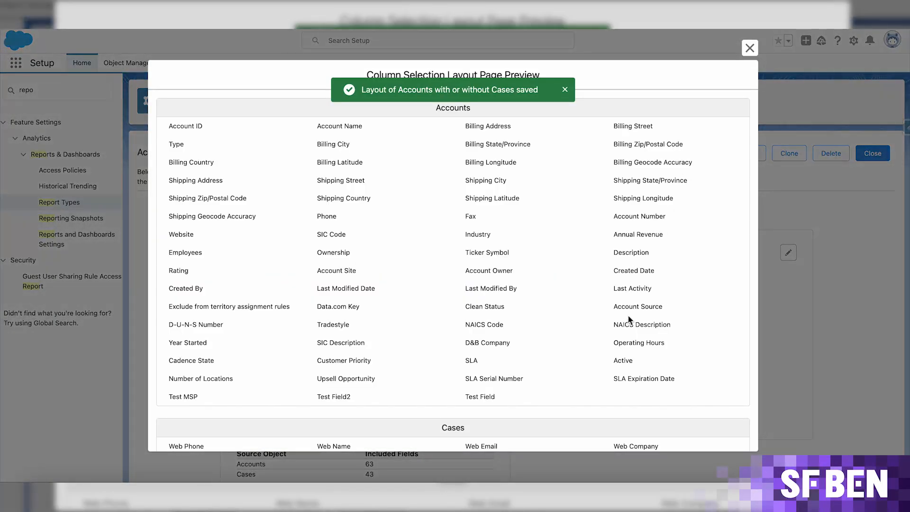
{"action": "scroll", "scroll_direction": "down", "scroll_amount": 3}
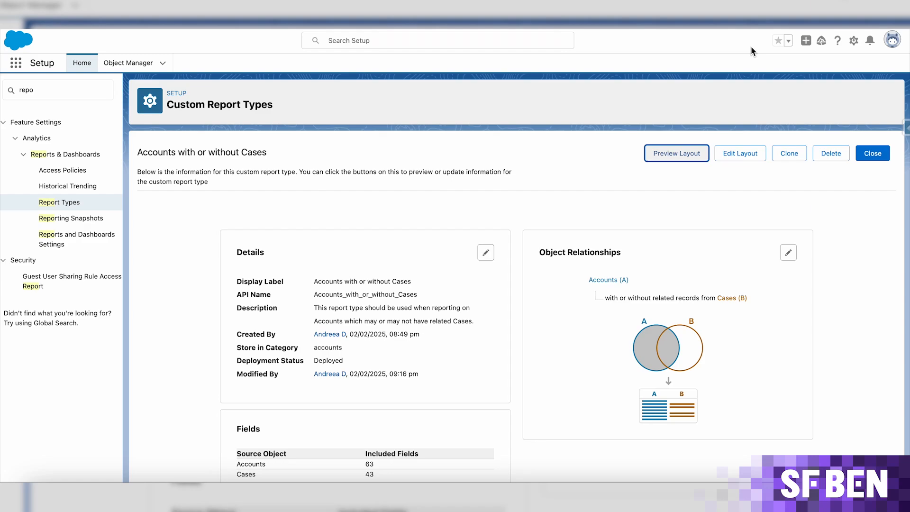
{"action": "type", "text": "report"}
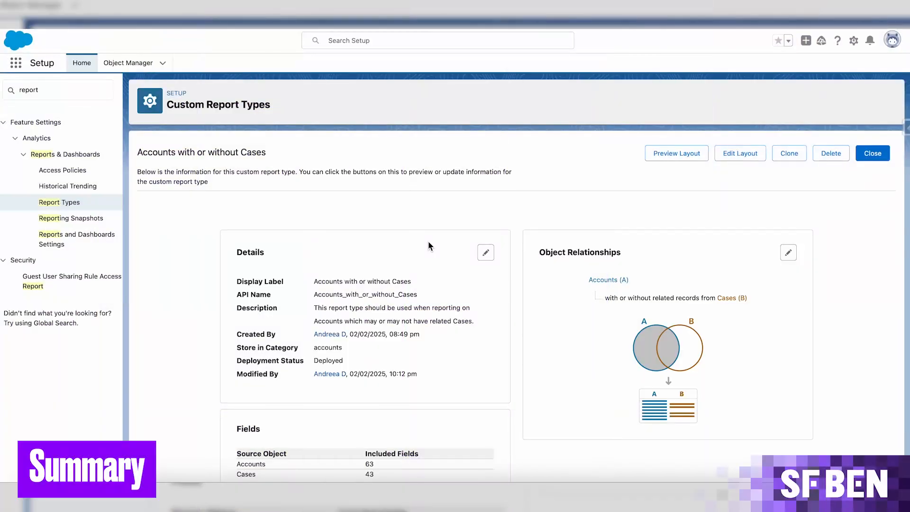
{"action": "mouse_move", "coordinate": [658, 193]}
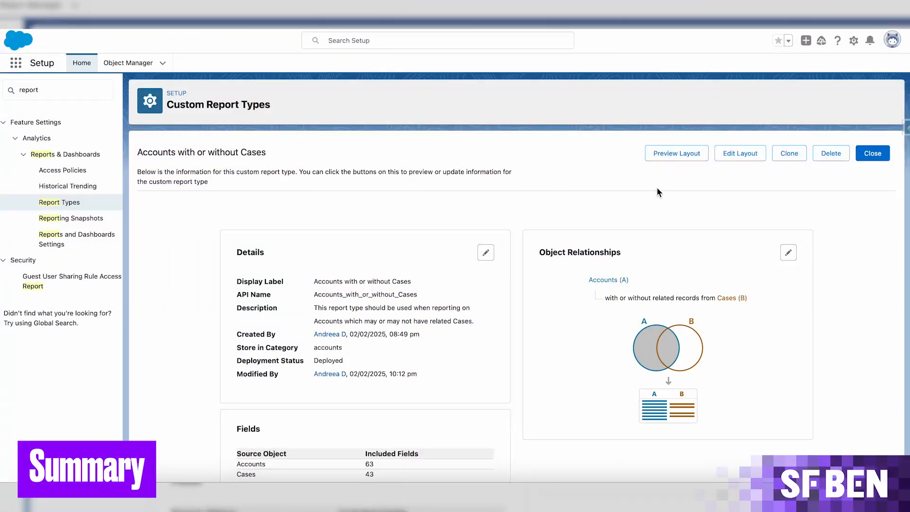
Step: Back in the layout editor, mark the Cases Status field as a Default Column and save it
{"action": "left_click", "coordinate": [739, 154]}
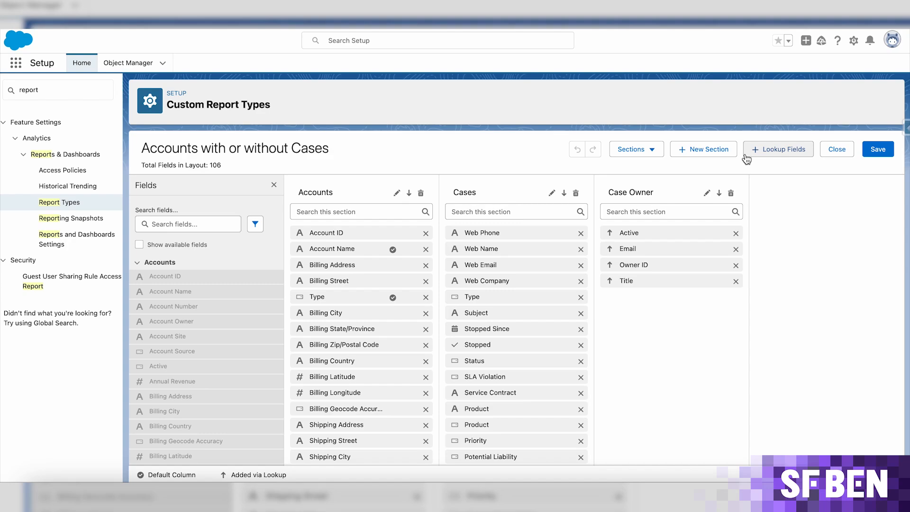
{"action": "mouse_move", "coordinate": [626, 133]}
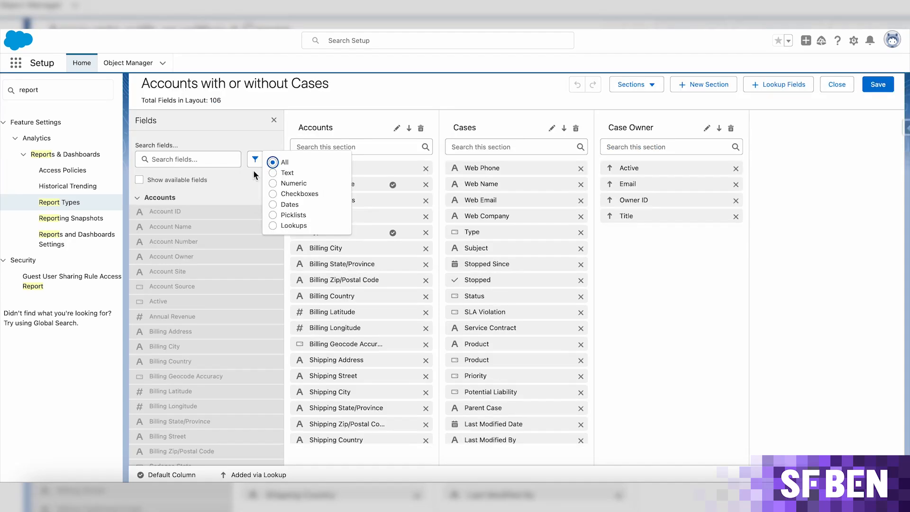
{"action": "left_click", "coordinate": [414, 168]}
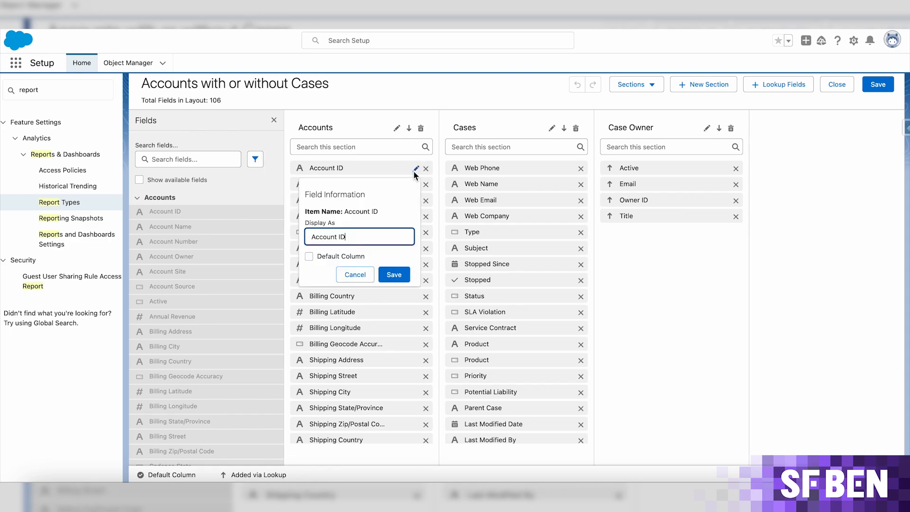
{"action": "mouse_move", "coordinate": [574, 190]}
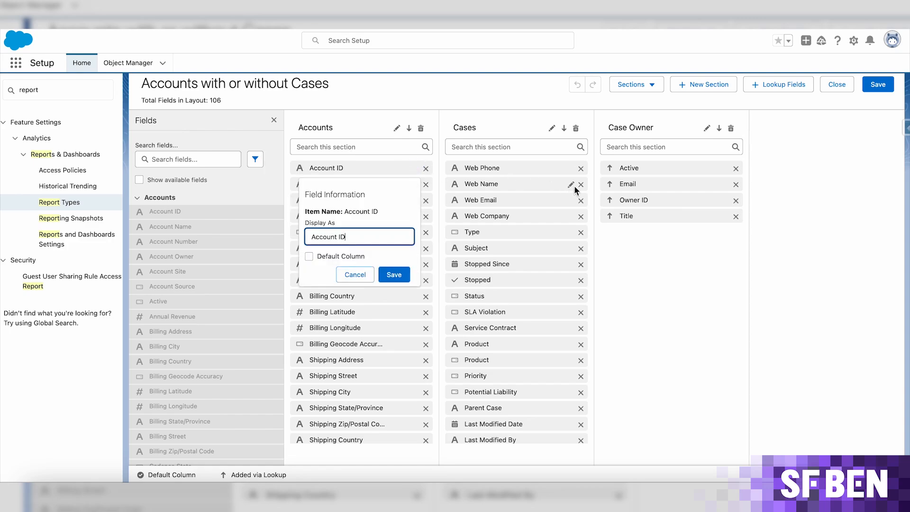
{"action": "left_click", "coordinate": [394, 274]}
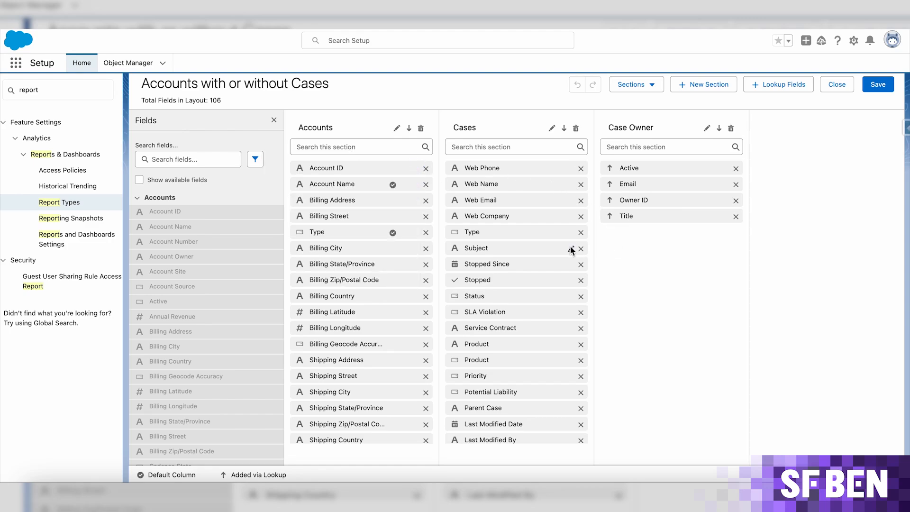
{"action": "left_click", "coordinate": [571, 296]}
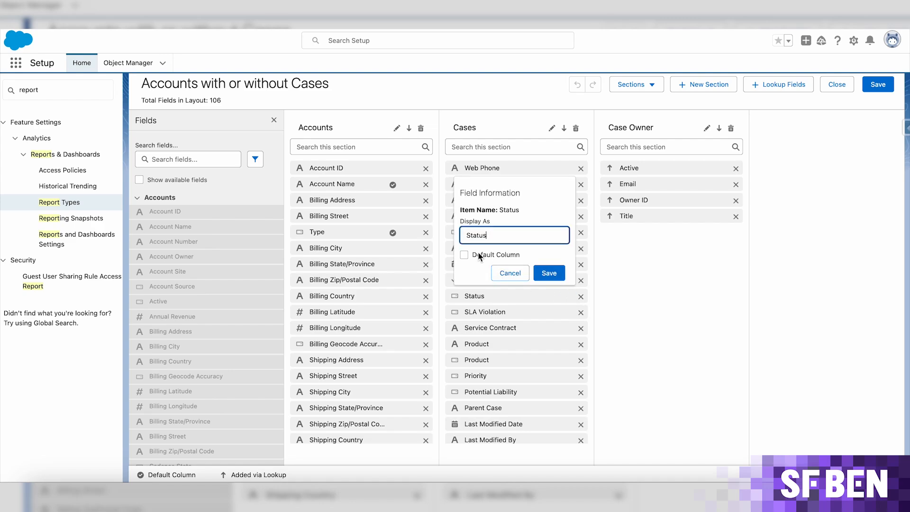
{"action": "left_click", "coordinate": [463, 254]}
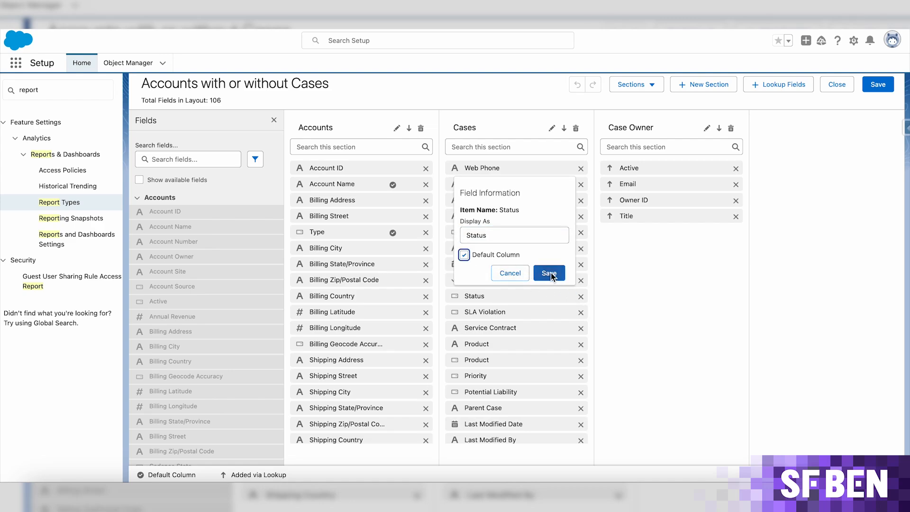
{"action": "left_click", "coordinate": [548, 273]}
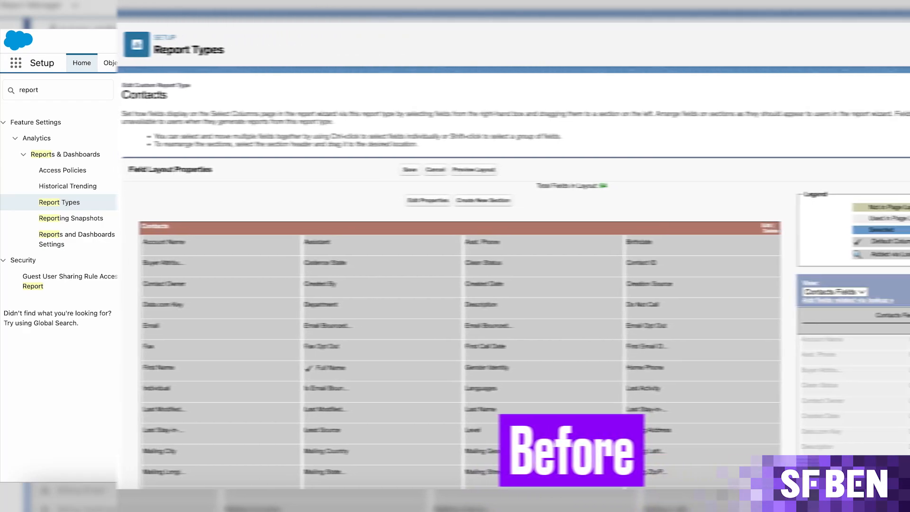